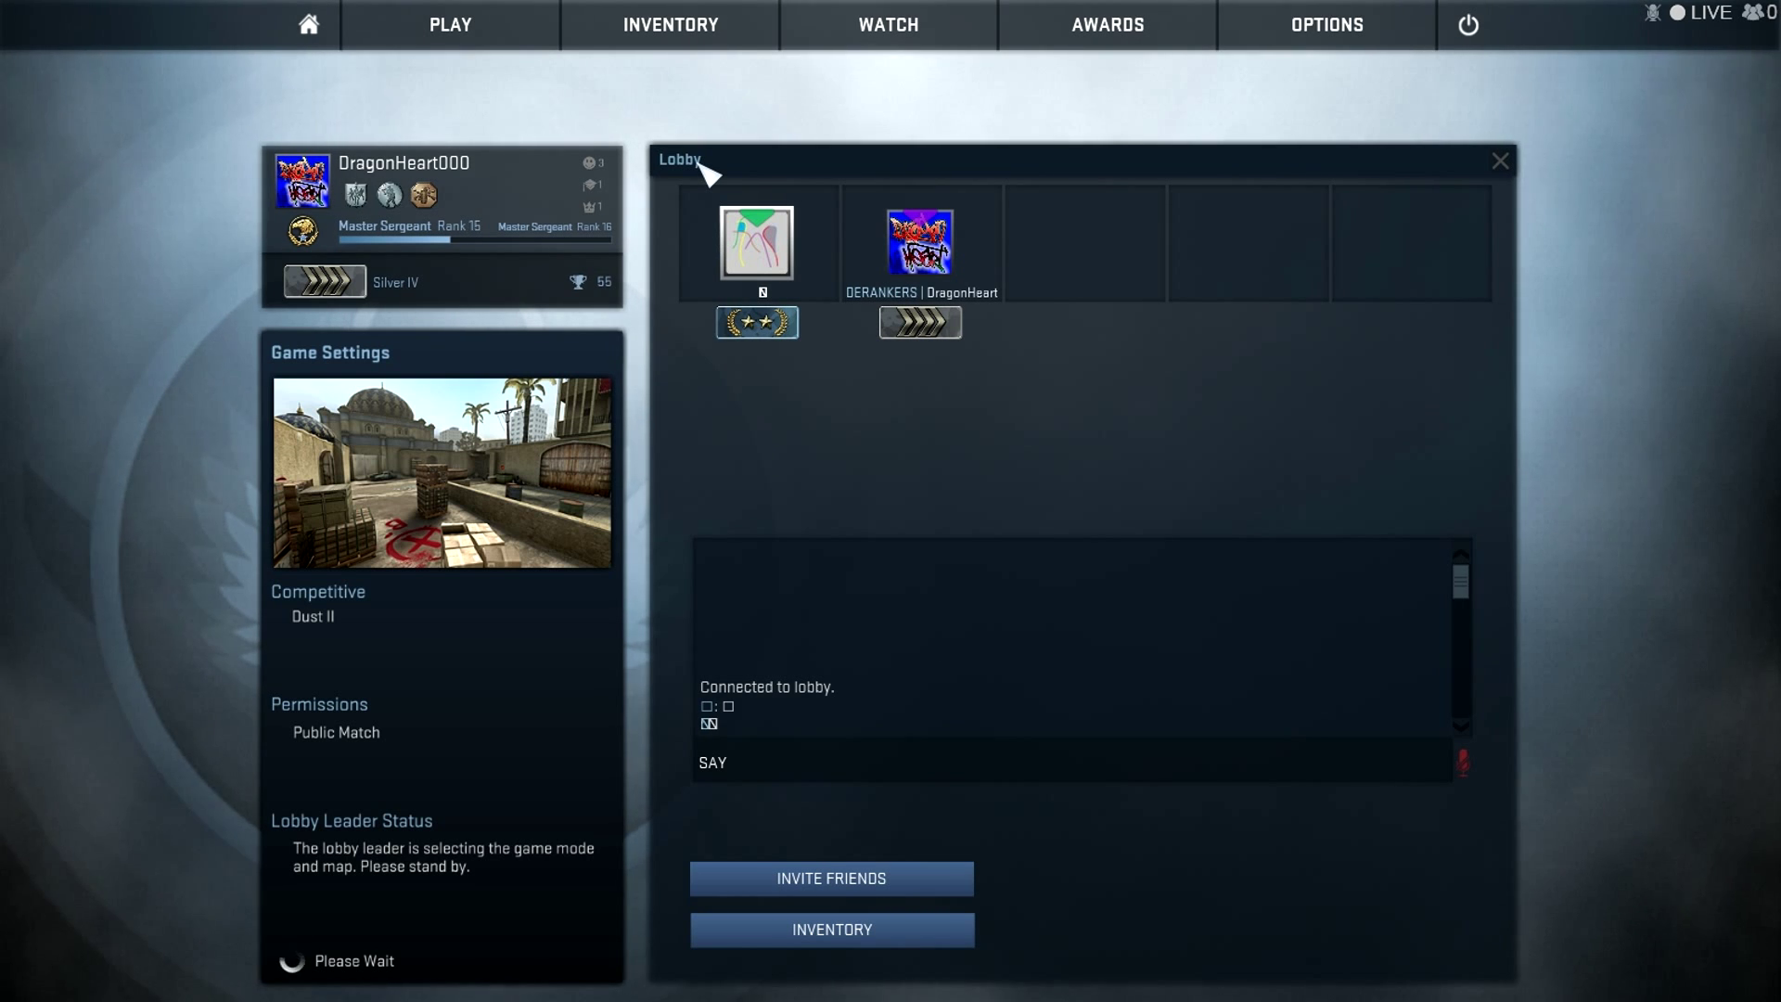
Step: Bring up the Steam overlay over the CS:GO lobby with Shift+Tab
key("shift+tab")
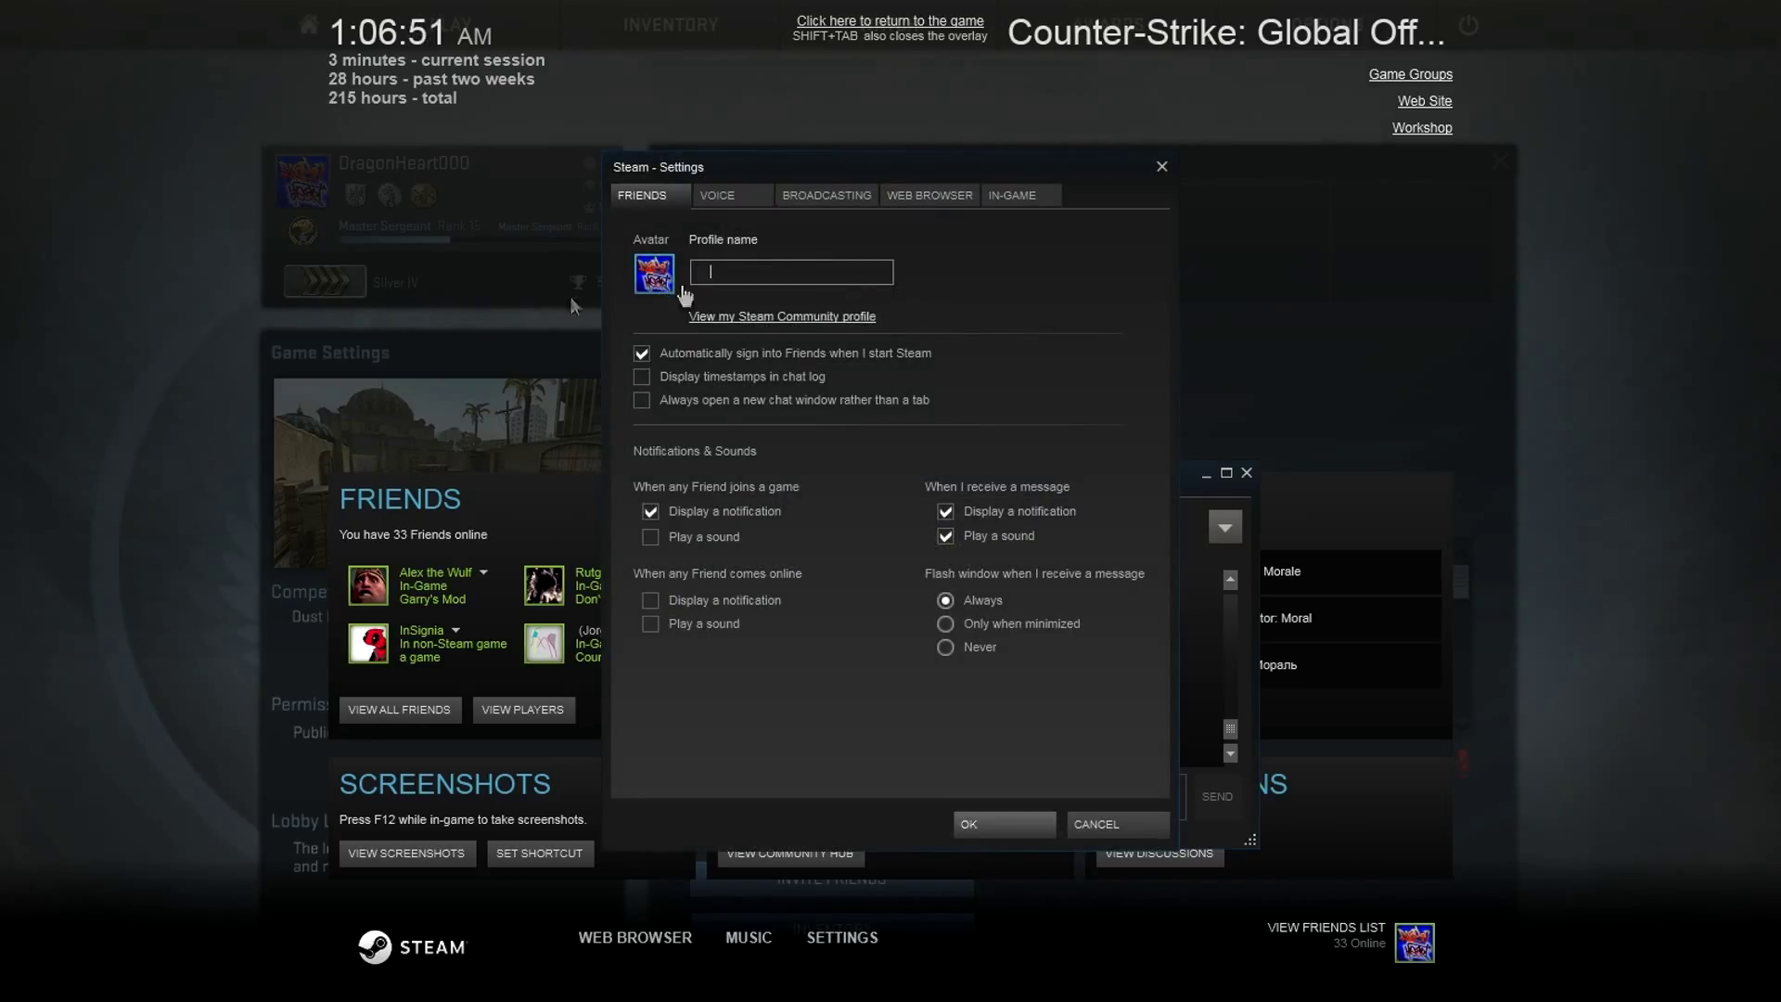
mouse_move(806, 307)
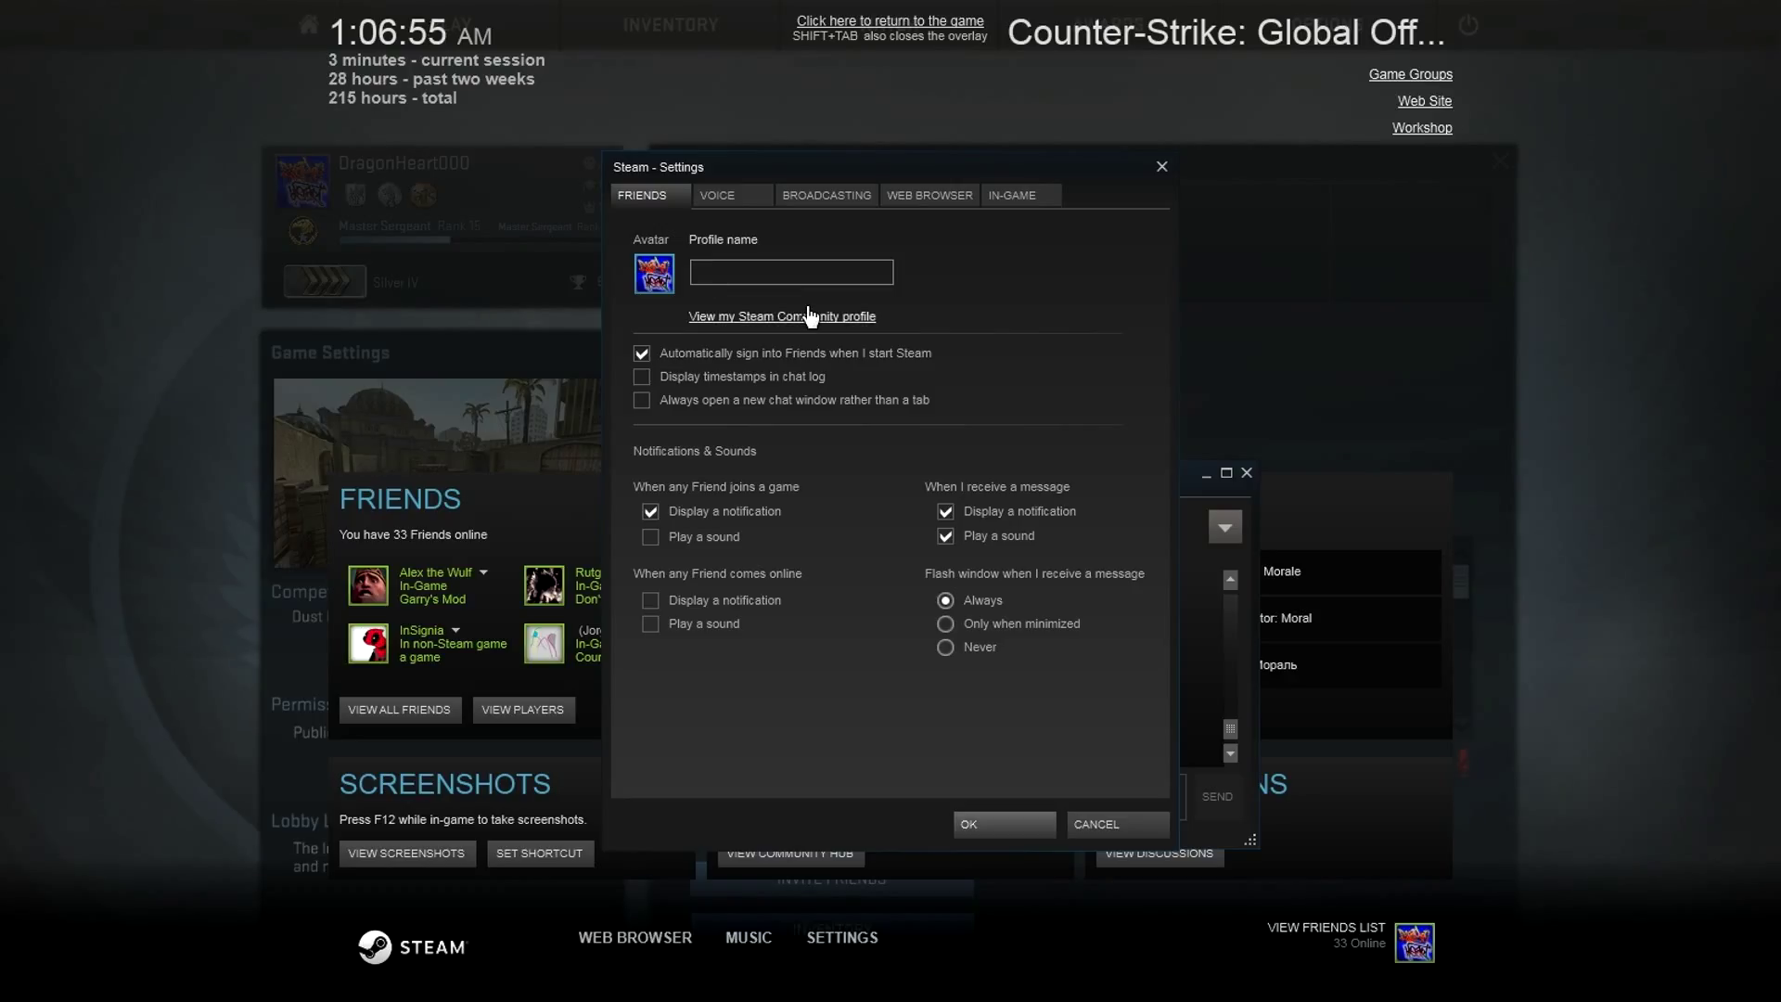
mouse_move(1014, 844)
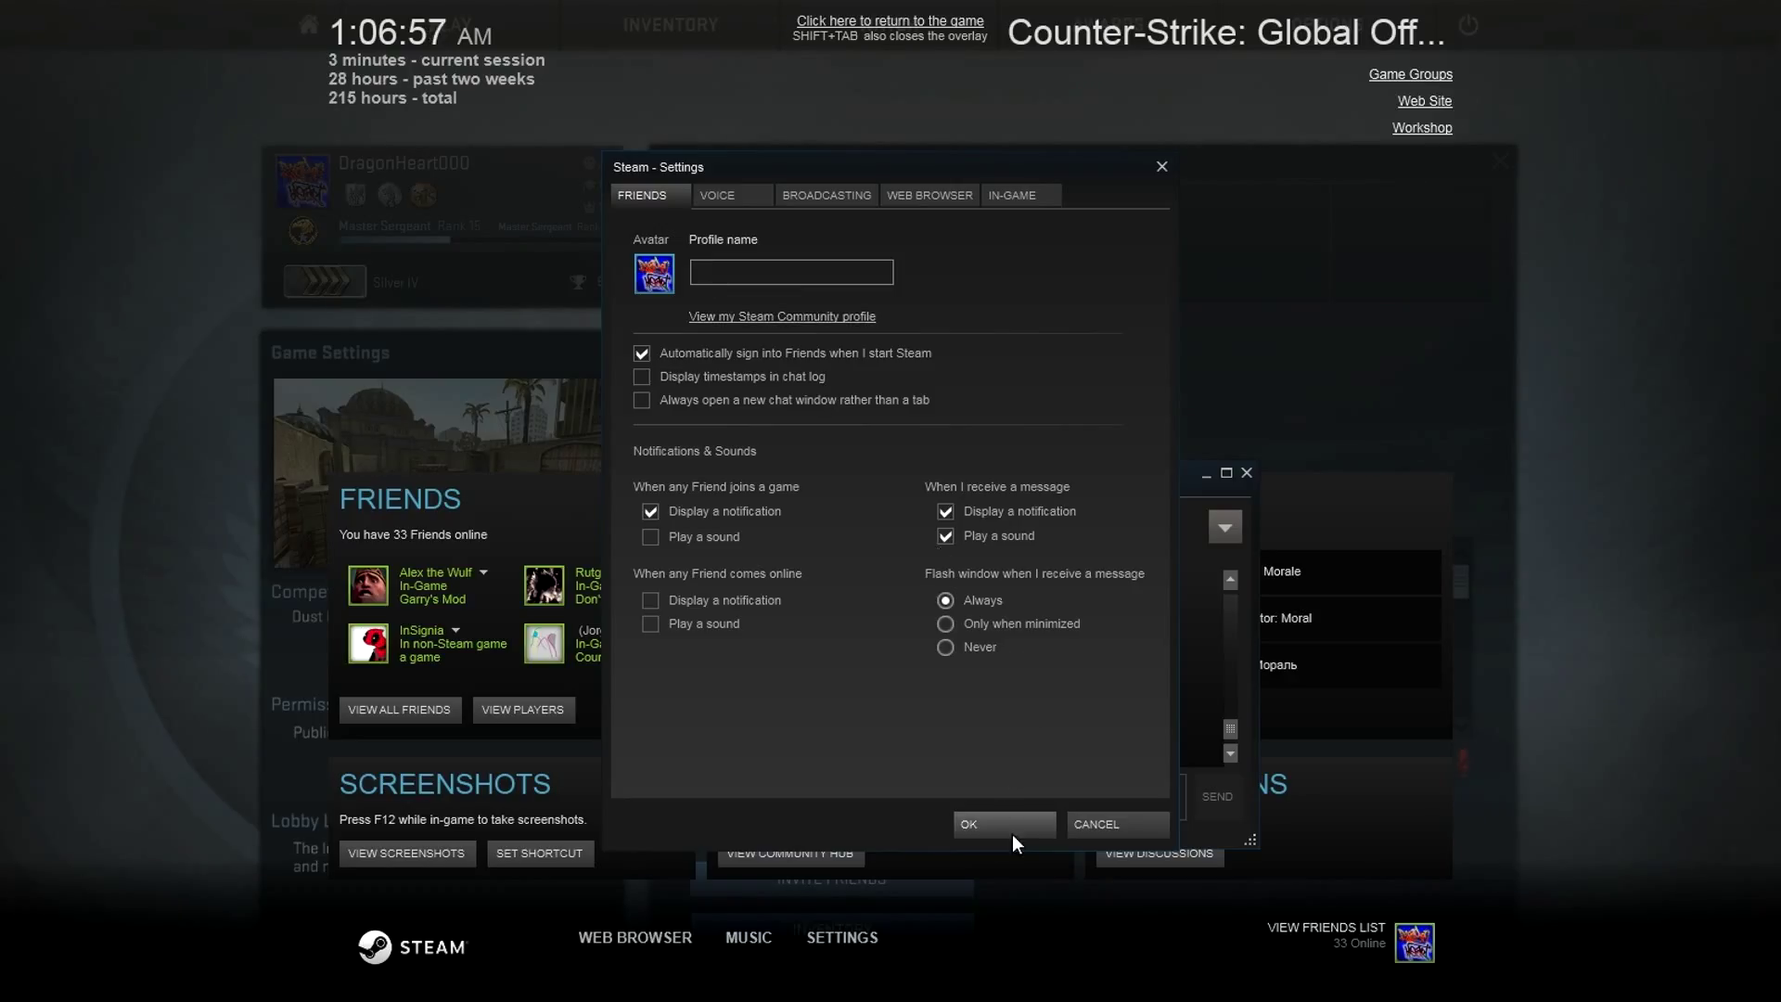